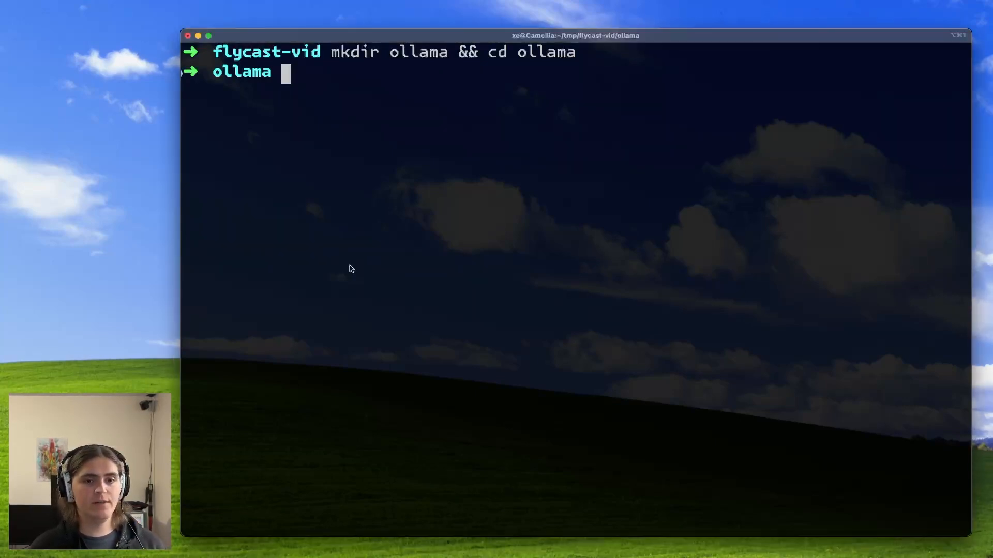
Step: Run fly launch from the ollama-demo repo with --no-deploy and answer y to keep its fly.toml
type("fly launch --from https://github.com/fly-apps/ollama-demo --no-deploy")
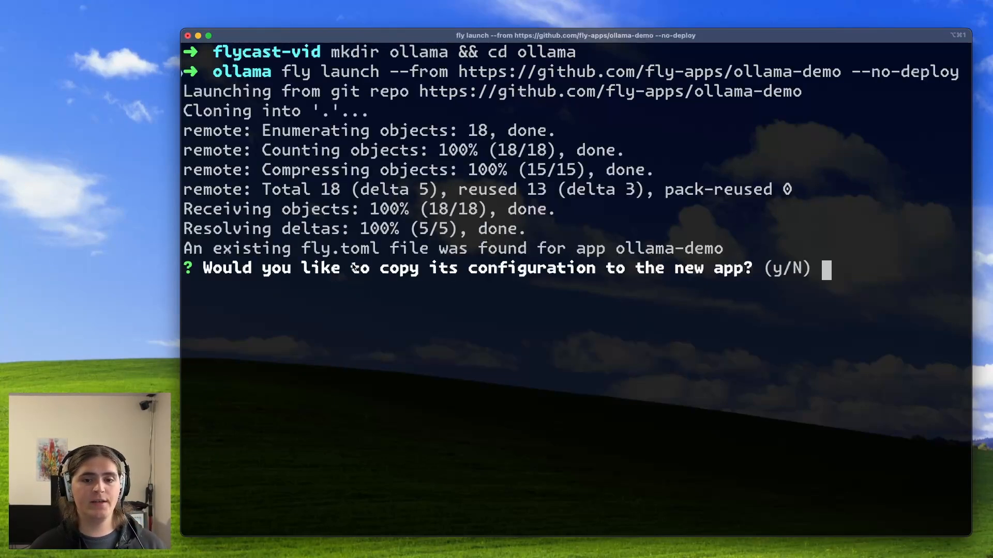
type("y")
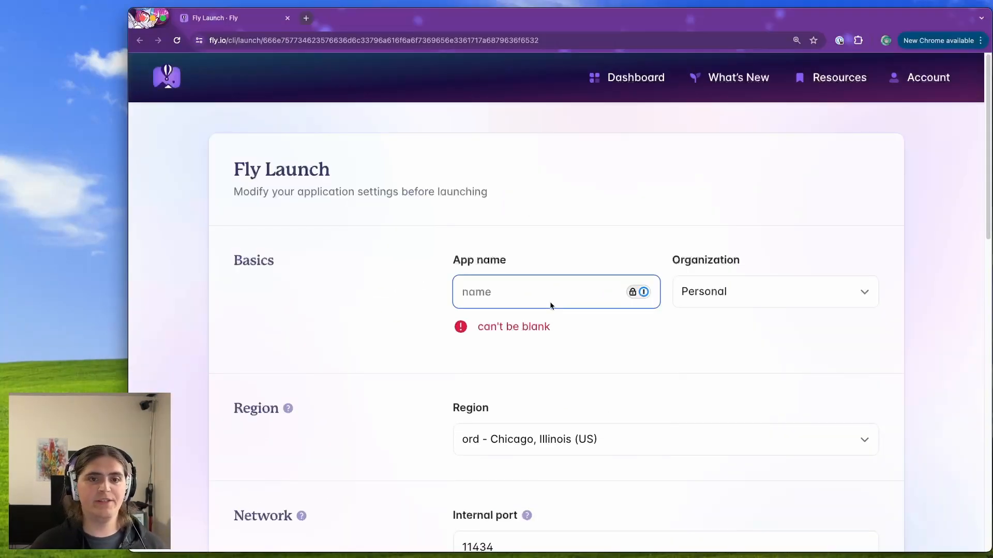
Step: Name the app flycast-ollama in the Launch web UI and confirm the settings
type("flycast-ollama")
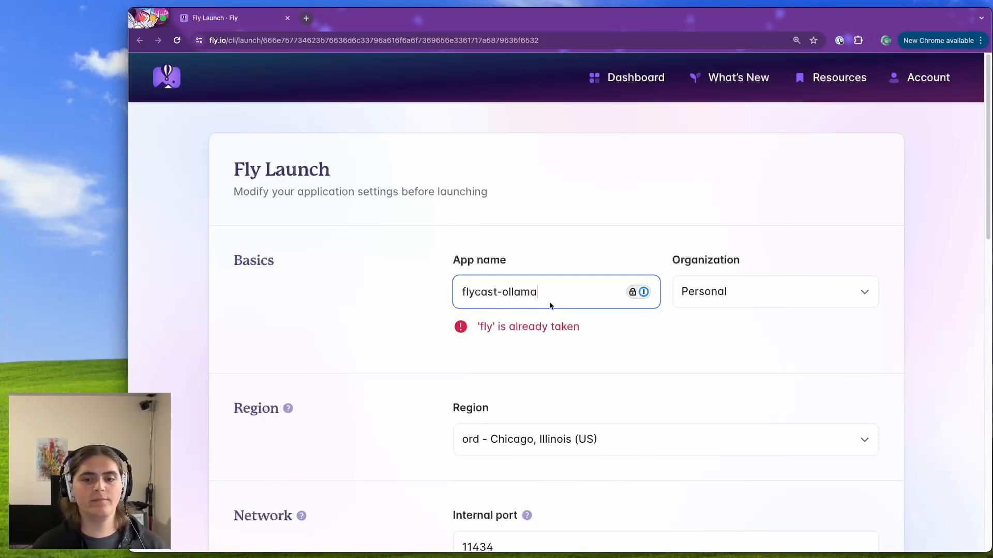
scroll("down", 3)
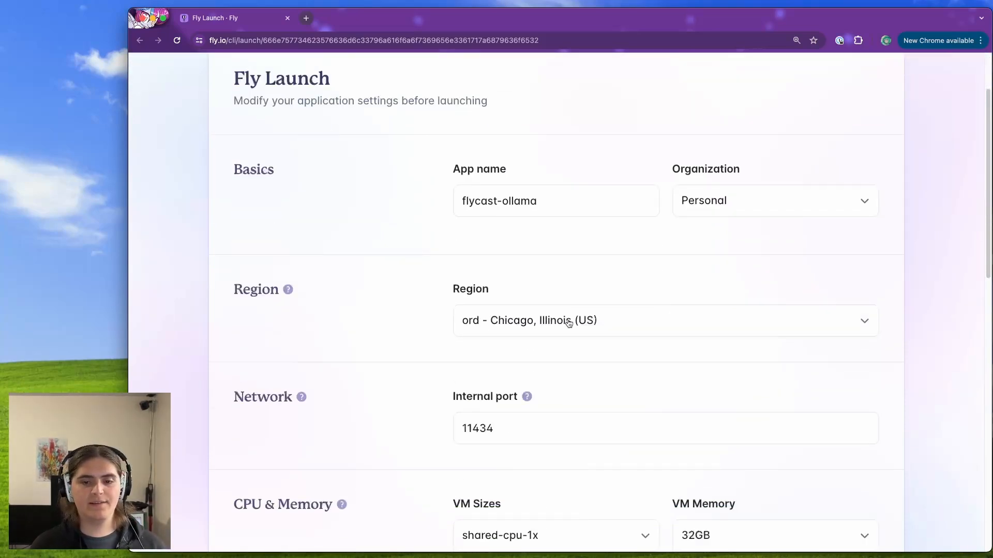
scroll("down", 3)
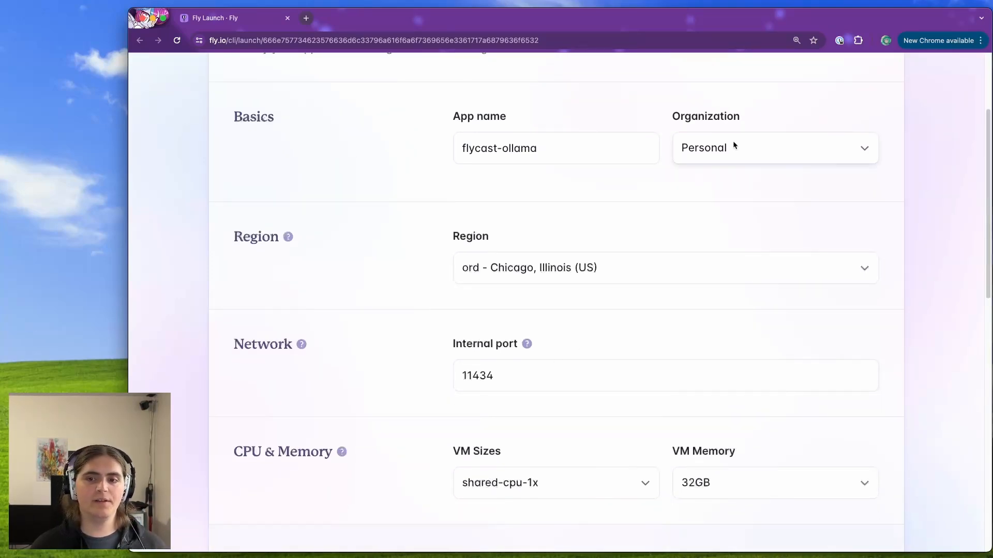
mouse_move(649, 268)
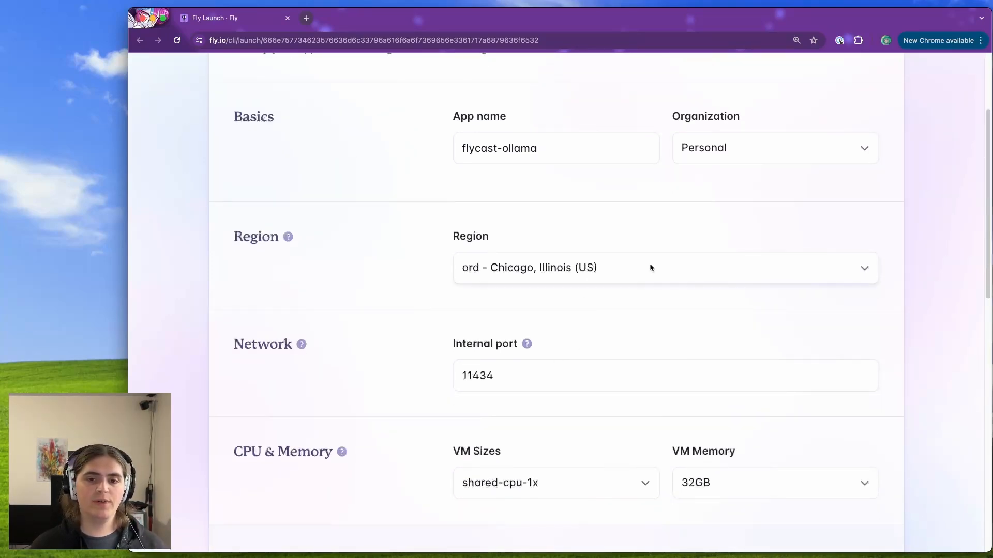
scroll("down", 3)
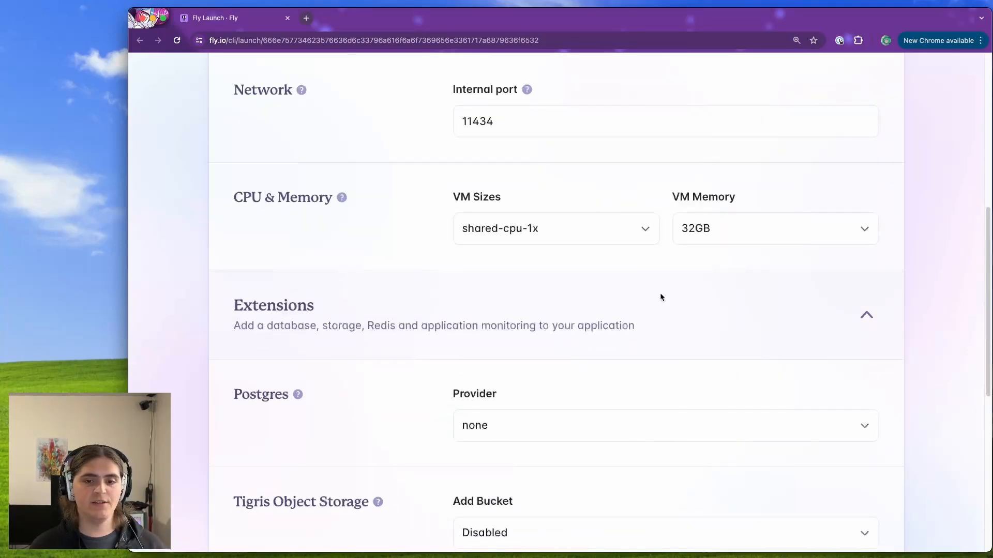
scroll("down", 3)
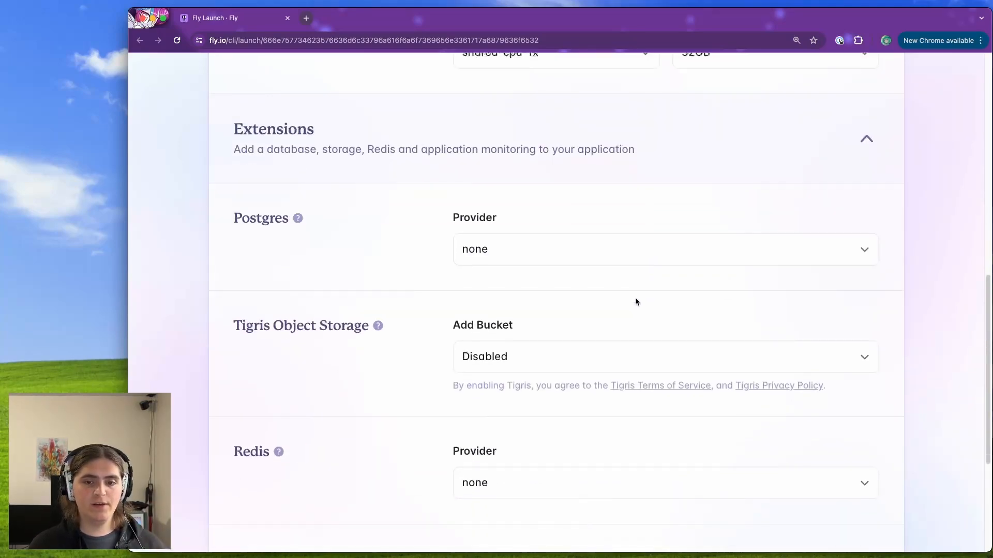
scroll("down", 3)
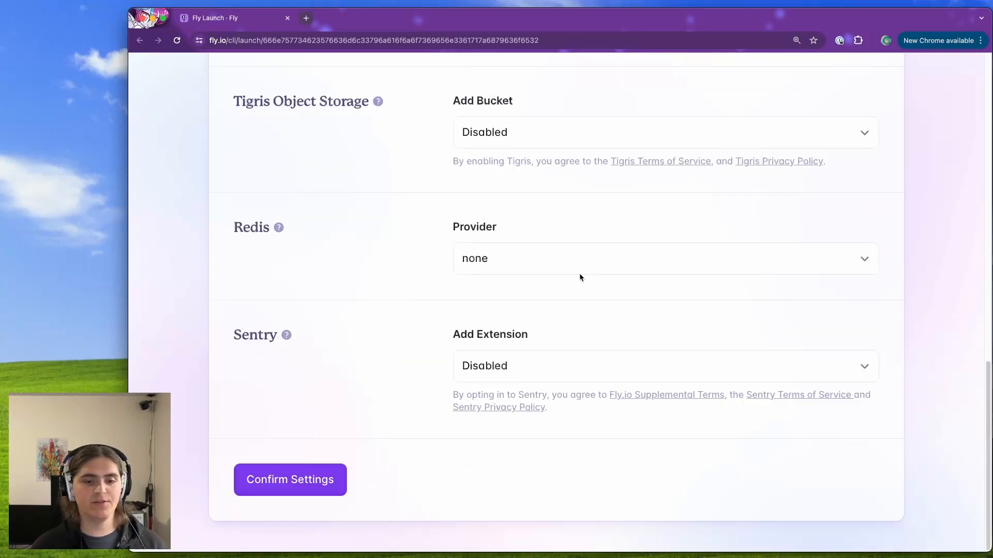
left_click(290, 479)
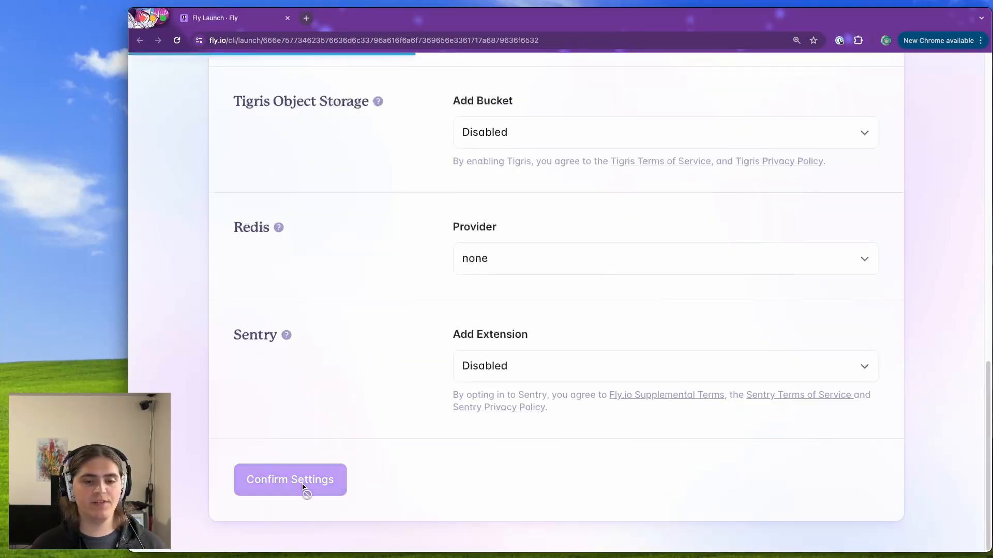
left_click(290, 479)
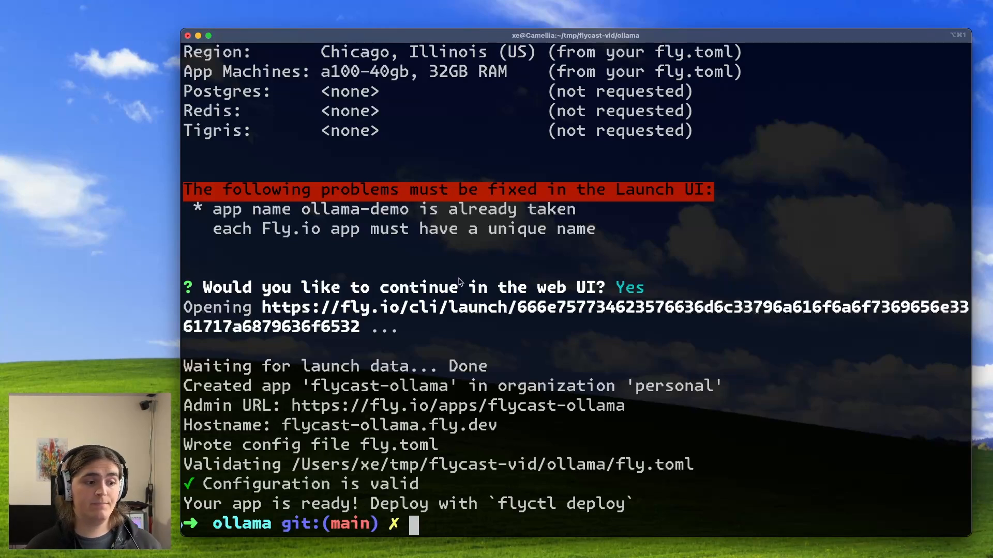
mouse_move(461, 280)
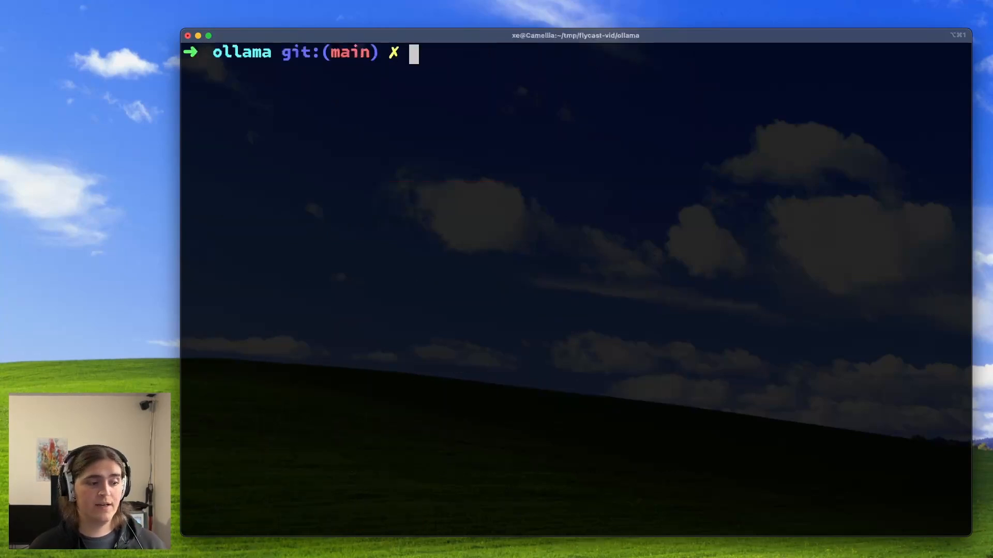
Step: Allocate a private IPv6 address to flycast-ollama with fly ips allocate-v6 --private
type("fly ips allocate-")
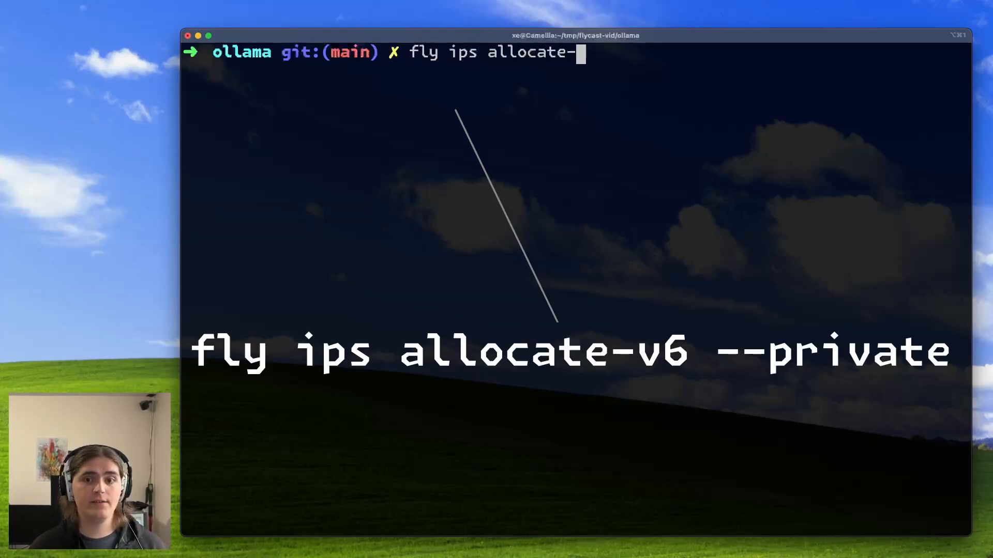
type("v6 --private")
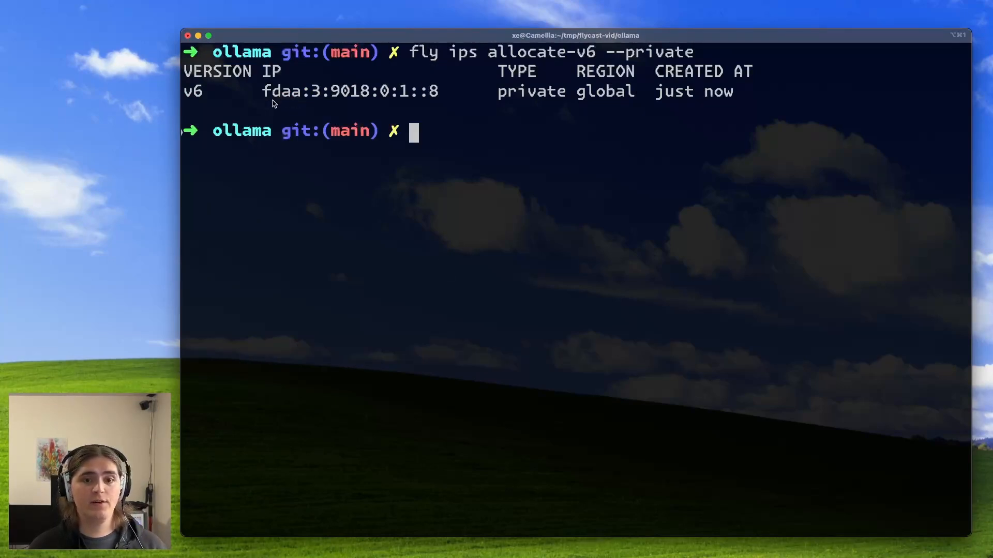
mouse_move(328, 101)
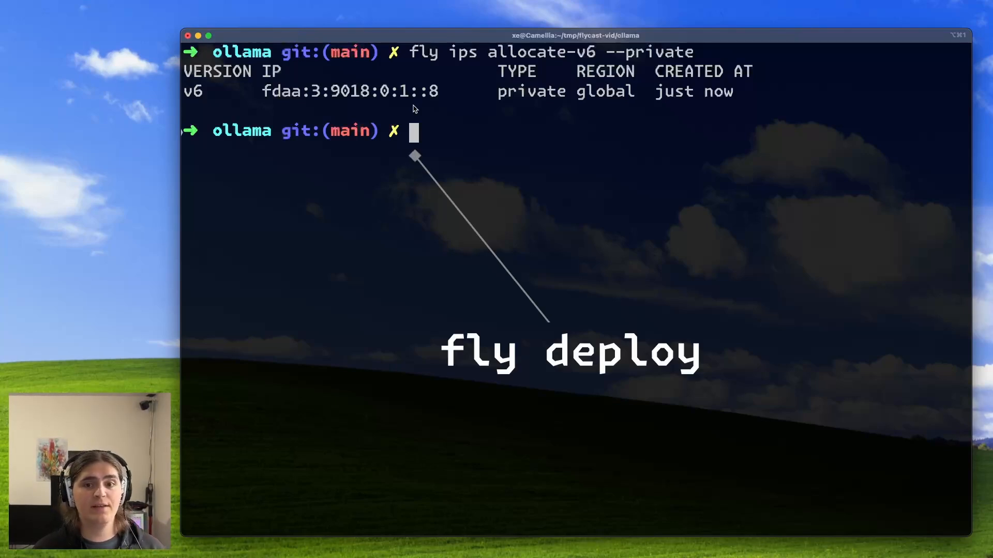
Step: Deploy flycast-ollama with fly deploy, creating its 100 GB volume and machine
type("fly deploy")
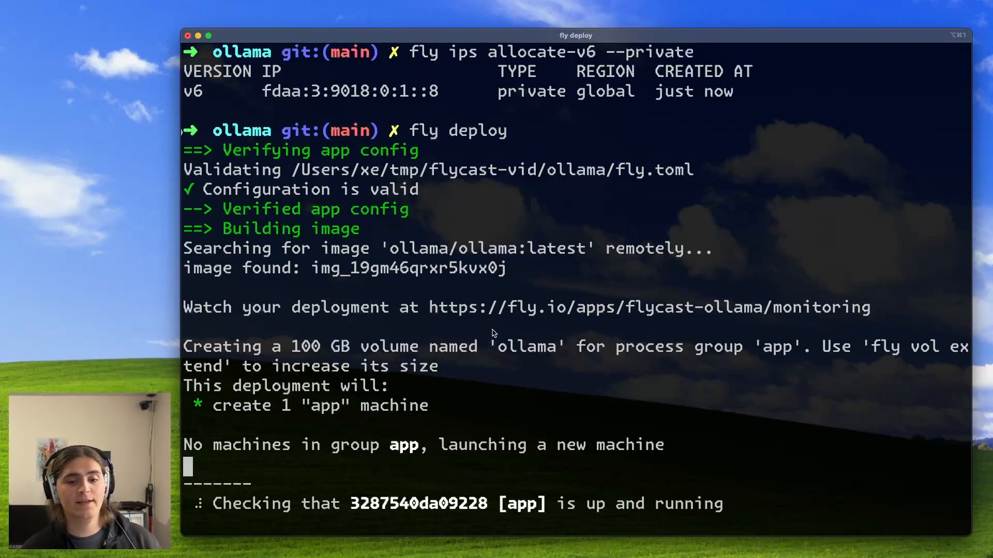
mouse_move(464, 393)
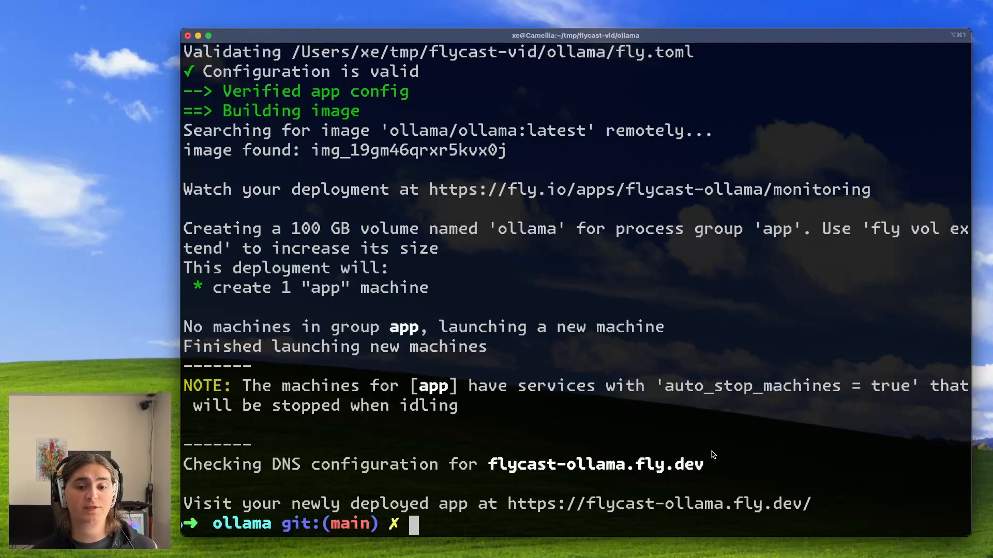
Step: List flycast-ollama's private-only IPs, then recipeficator's public ones and select its IPv6 address
type("fly ips list")
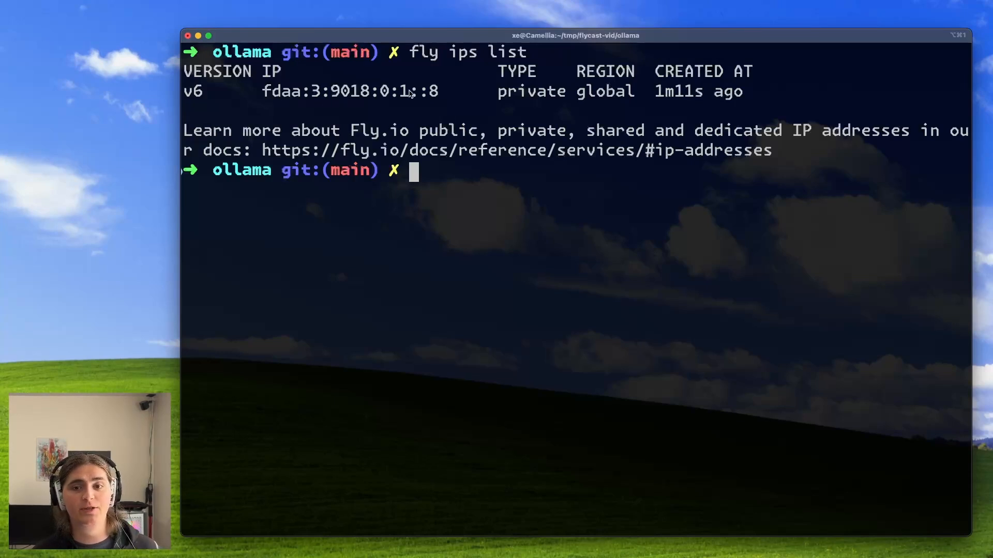
mouse_move(507, 100)
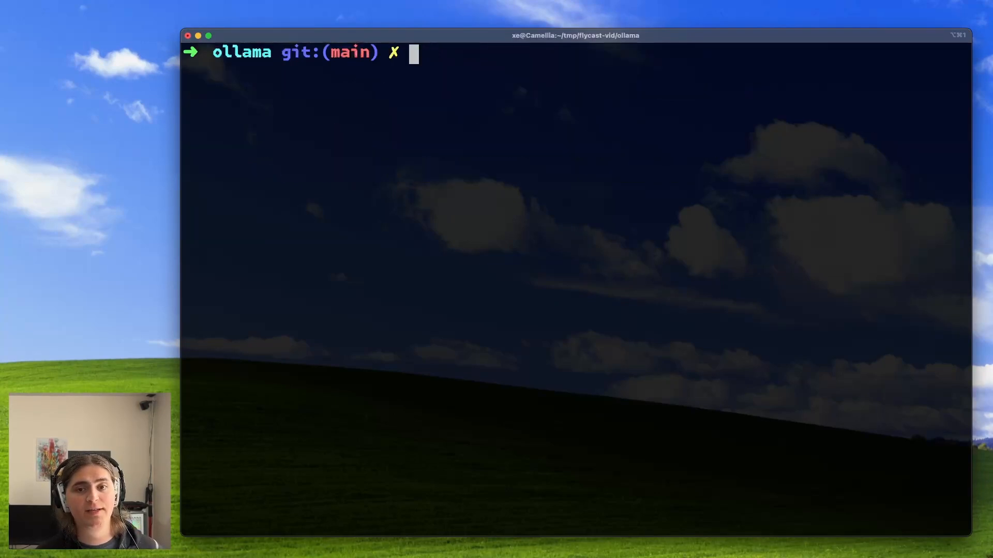
type("fly ips list -a recipeficator")
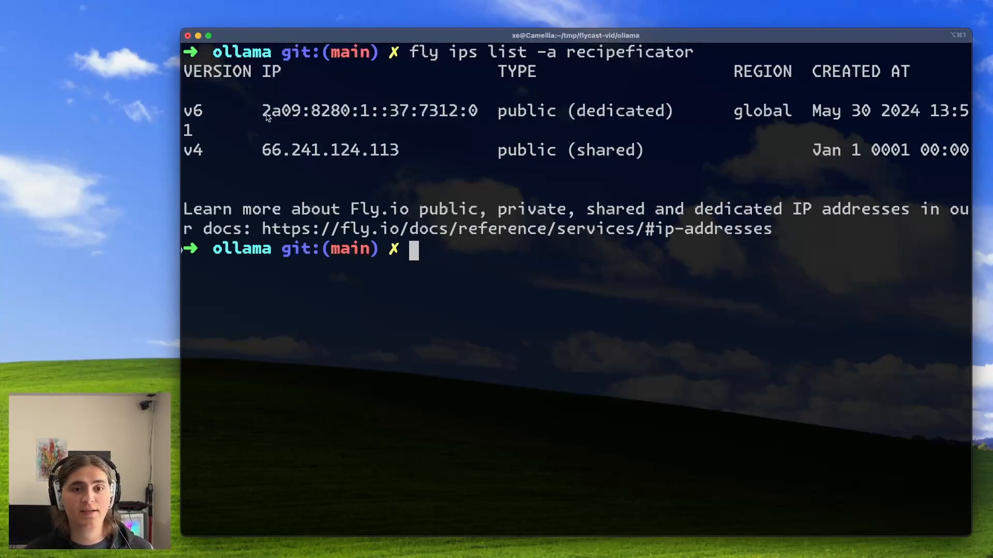
double_click(275, 111)
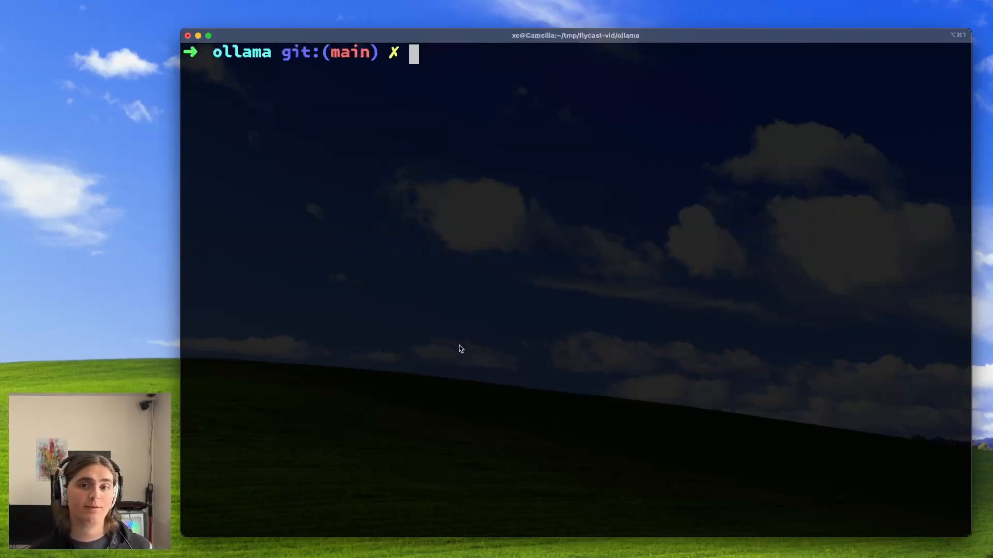
mouse_move(456, 370)
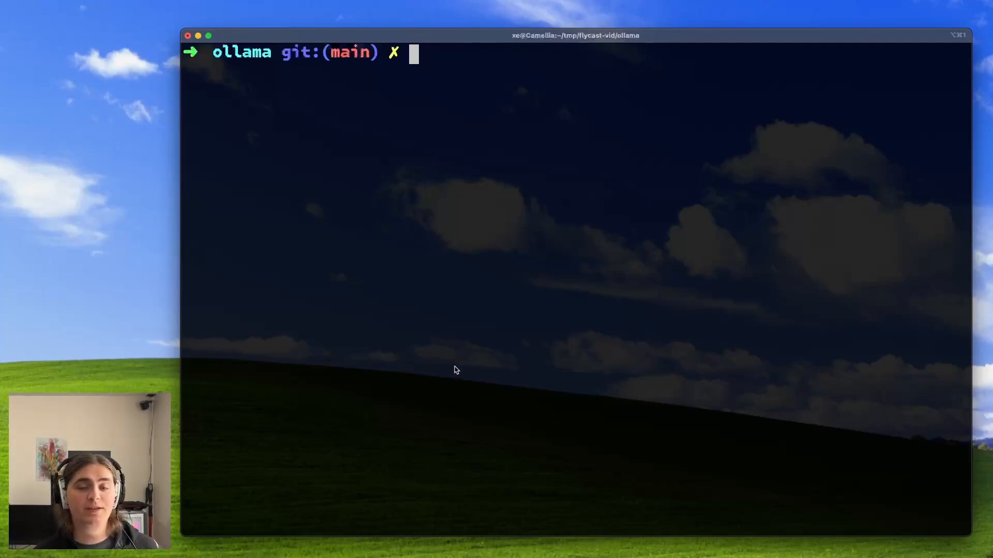
Step: Launch a temporary Ubuntu machine with fly machine run --shell ubuntu and connect to it
type("fly machine")
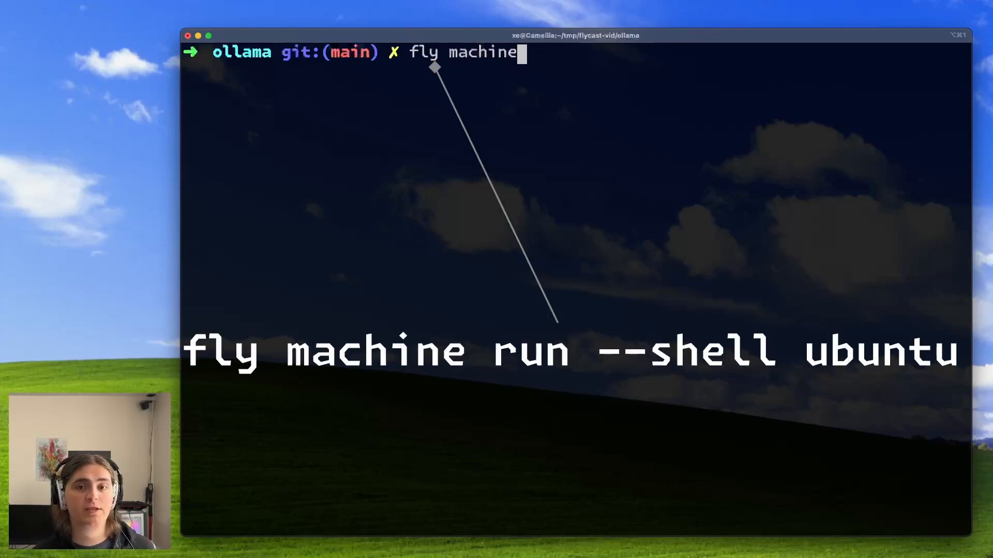
type("run --shell ubuntu")
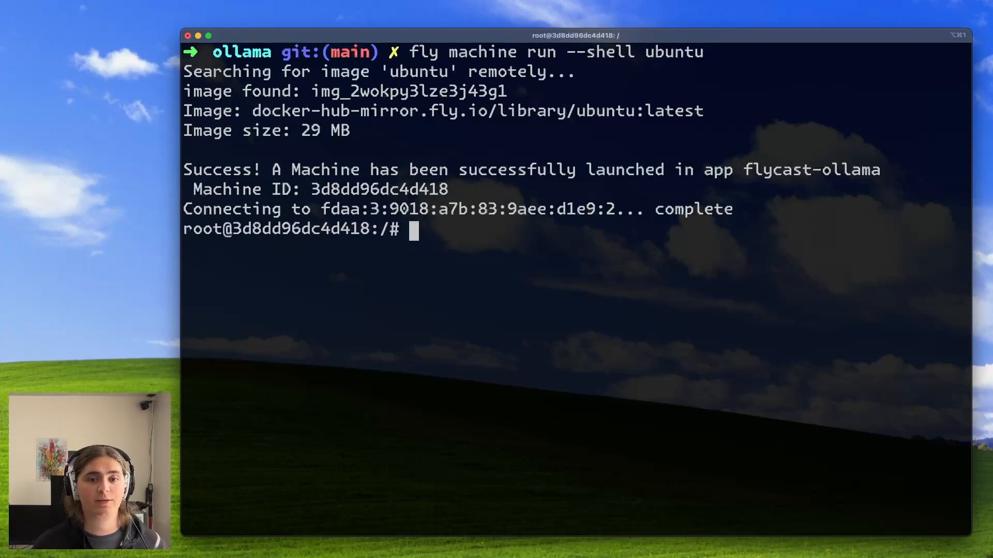
mouse_move(479, 313)
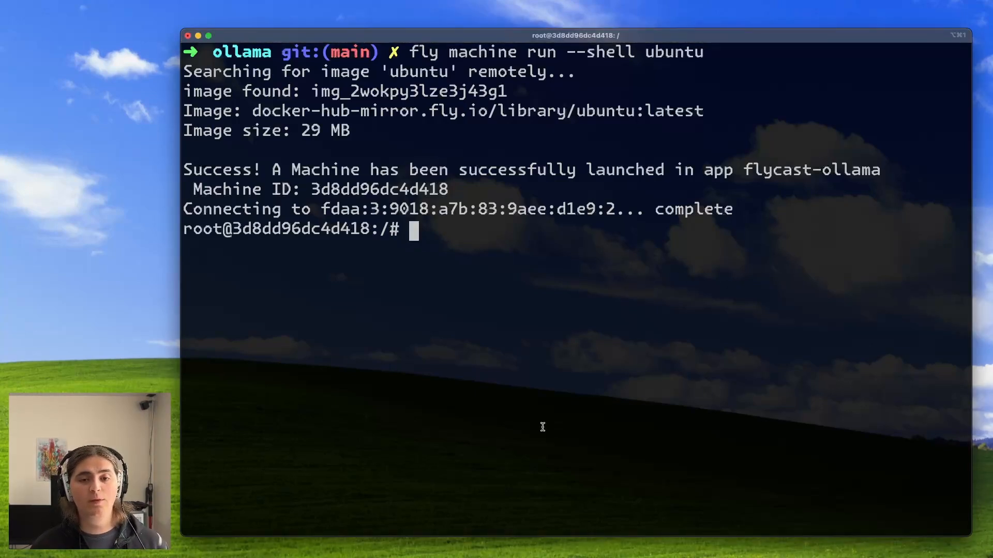
Step: After ping fails, apt install curl, iputils-ping and dnsutils on the Ubuntu machine
type("ping")
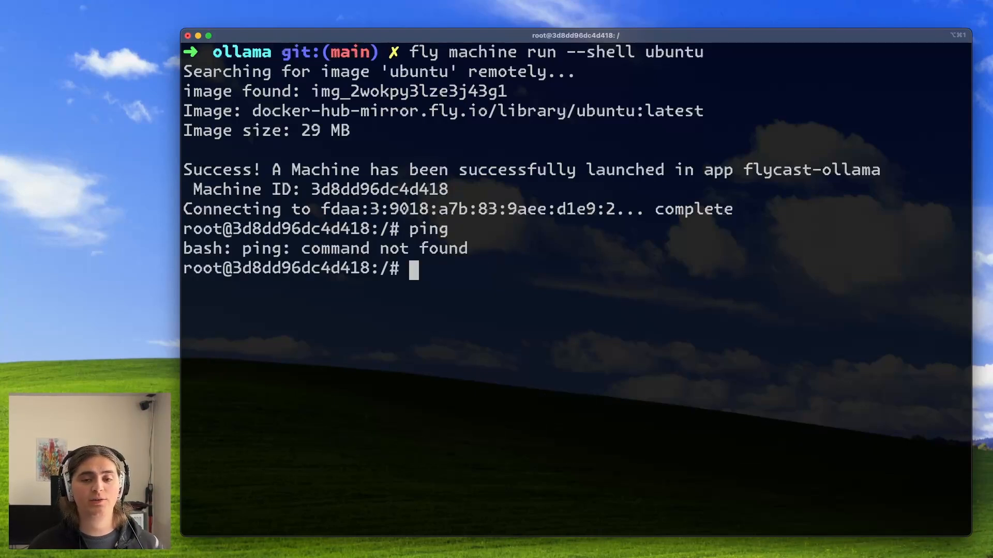
type("apt update && apt install -y curl iputils-ping dnsutils")
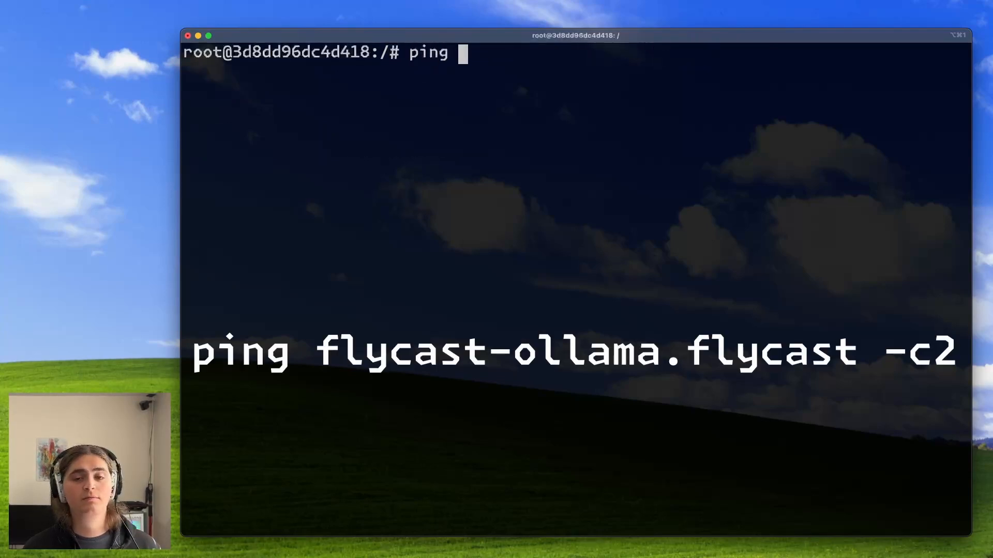
Step: Ping flycast-ollama.flycast twice from the Ubuntu machine to confirm the private address answers
type("flycast-ollama.flycast -c2")
type("curl http://flycast-ollama.flycast; echo")
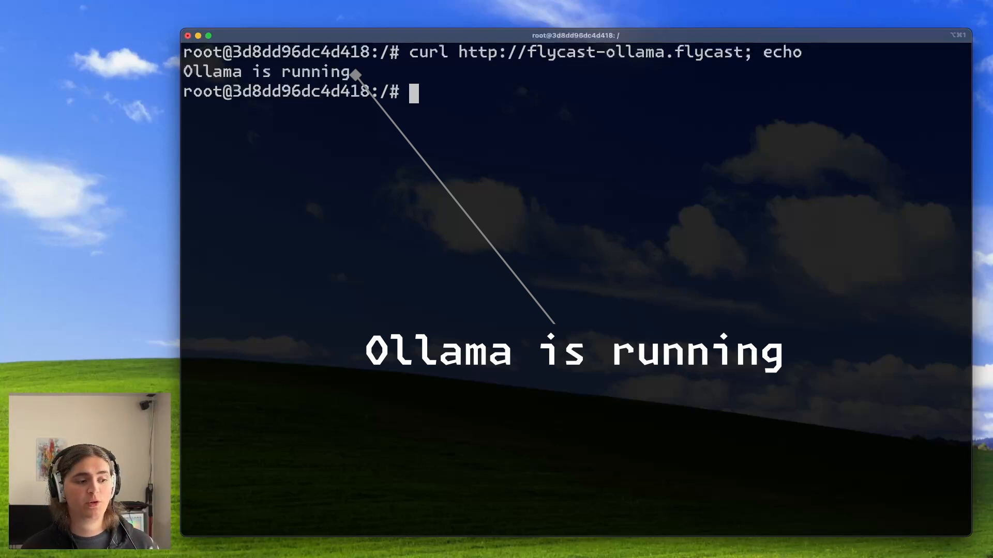
Step: Time curl to flycast-ollama.flycast twice, showing a 9.192 s cold start then 0.044 s
type("time curl http://flycast-ollama.flycast")
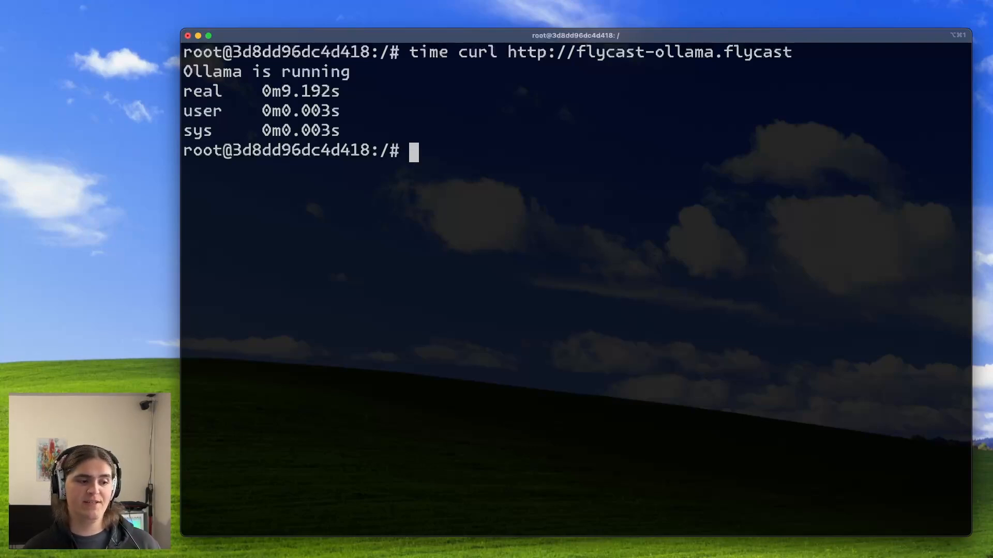
type("time curl http://flycast-ollama.flycast")
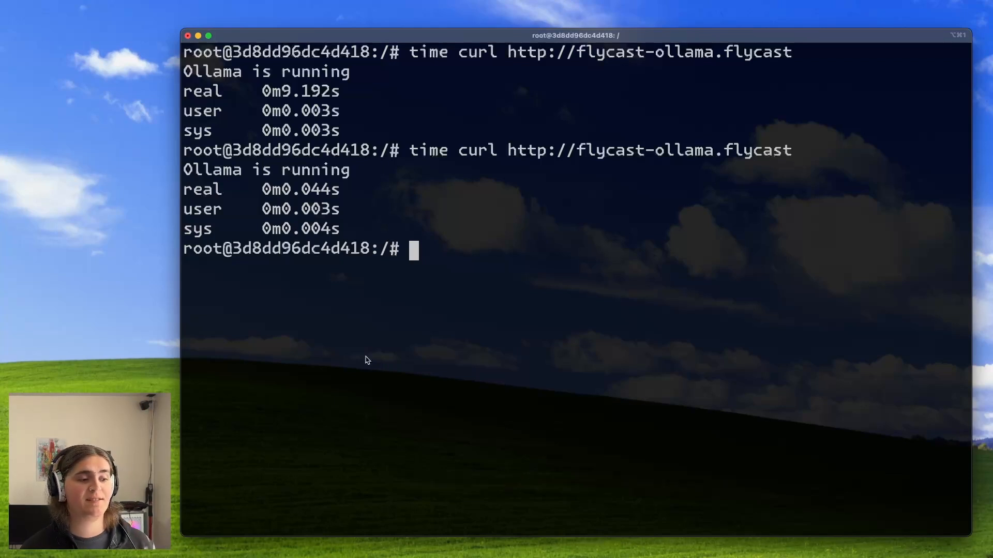
mouse_move(399, 367)
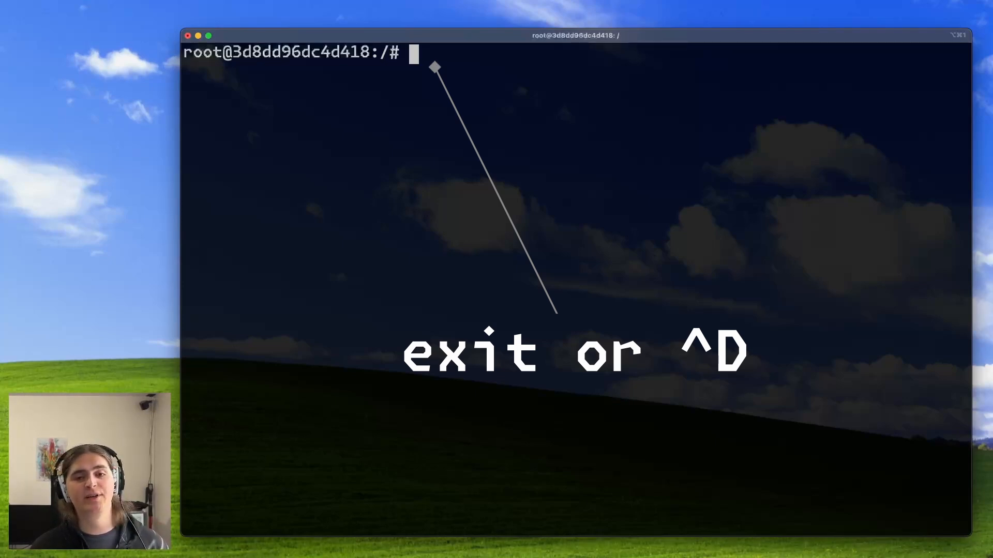
Step: Exit the Ubuntu machine and run an ollama/ollama machine with a root shell via fly machine run --shell
type("exit")
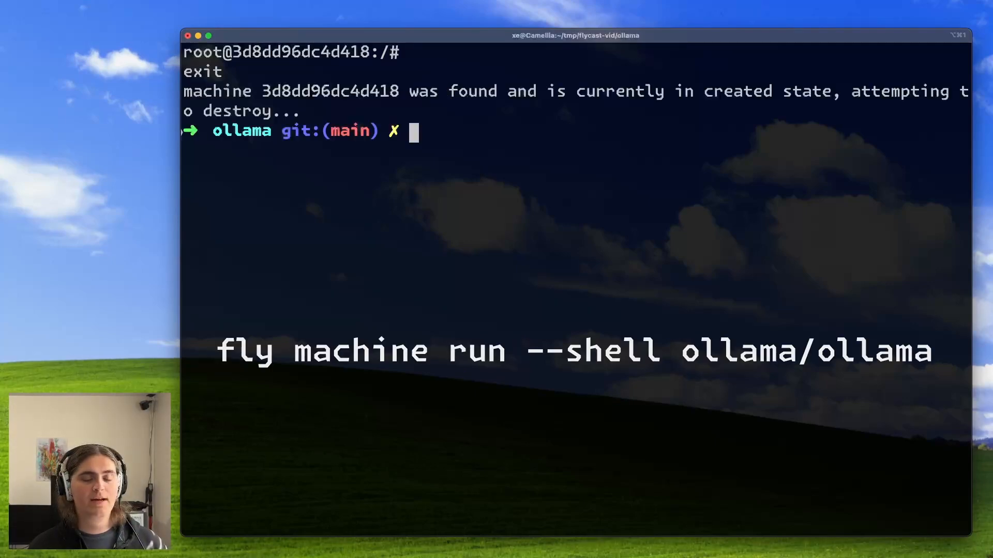
type("fly")
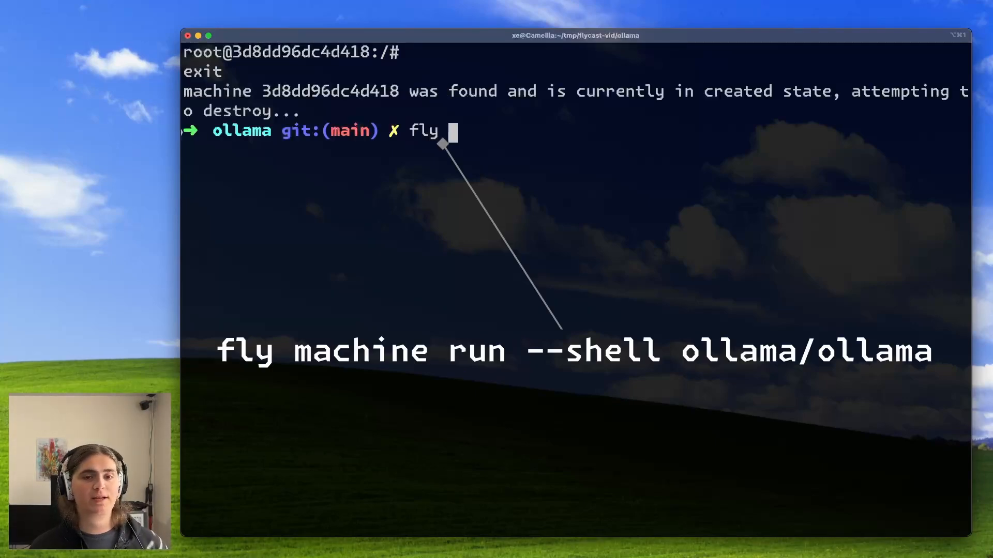
type("machine run")
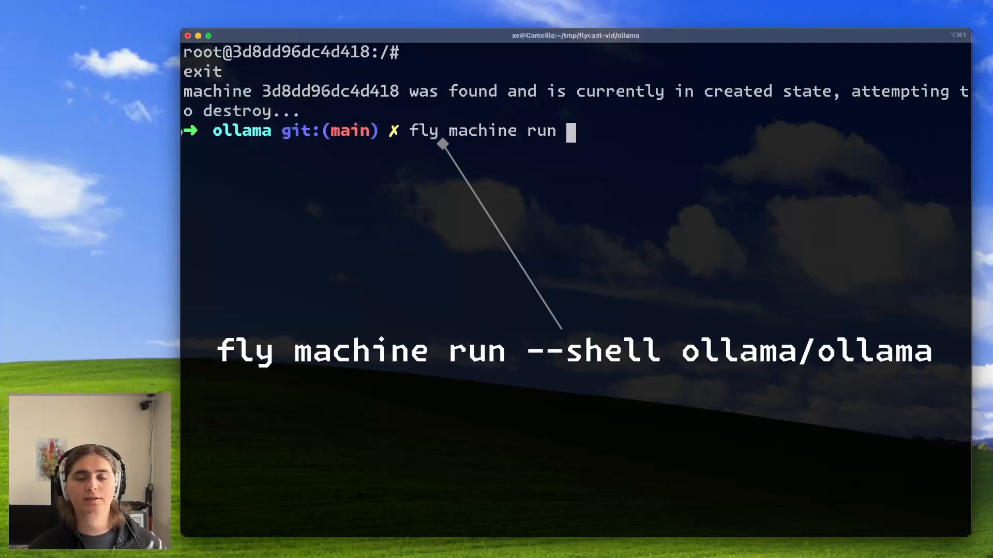
type("--shell ol")
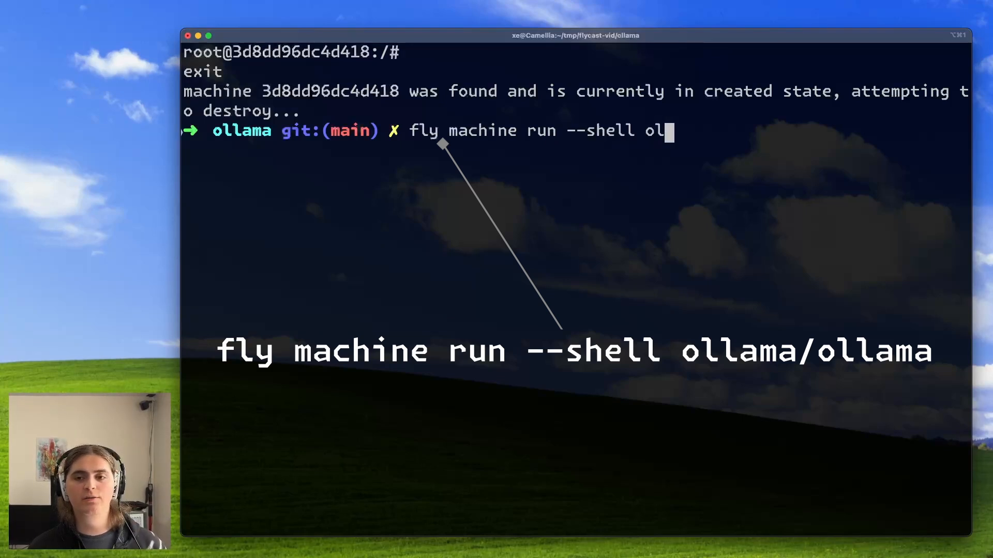
type("lama/ollama")
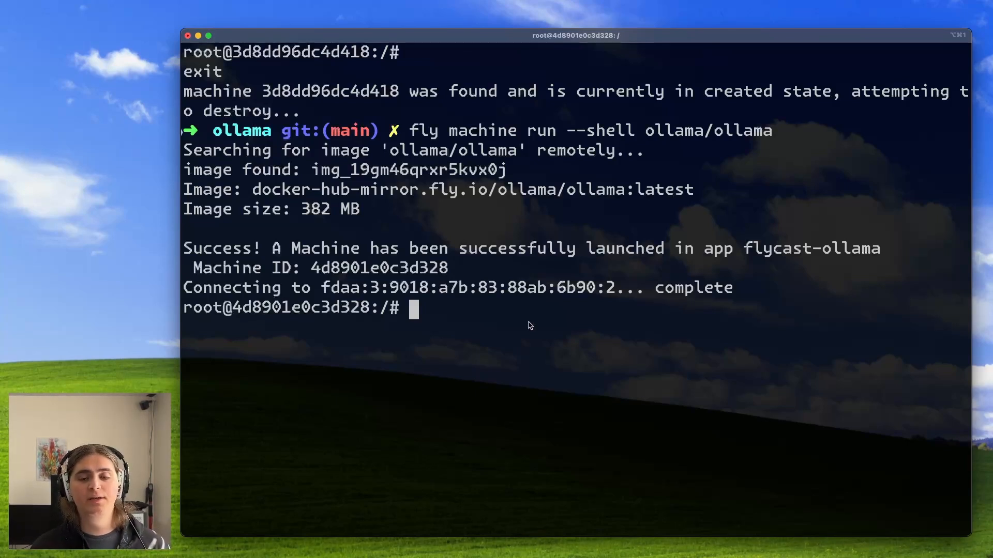
type("e")
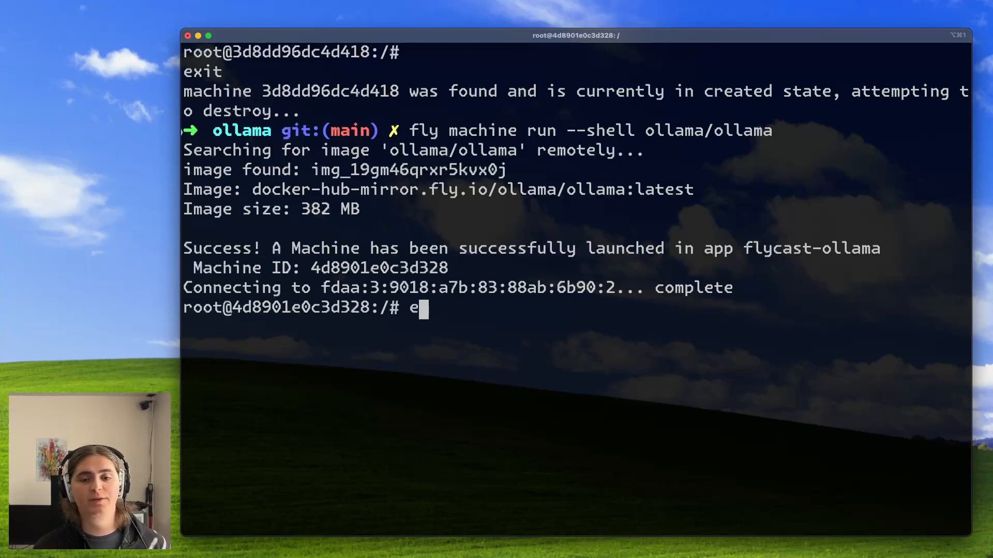
type("xpoa")
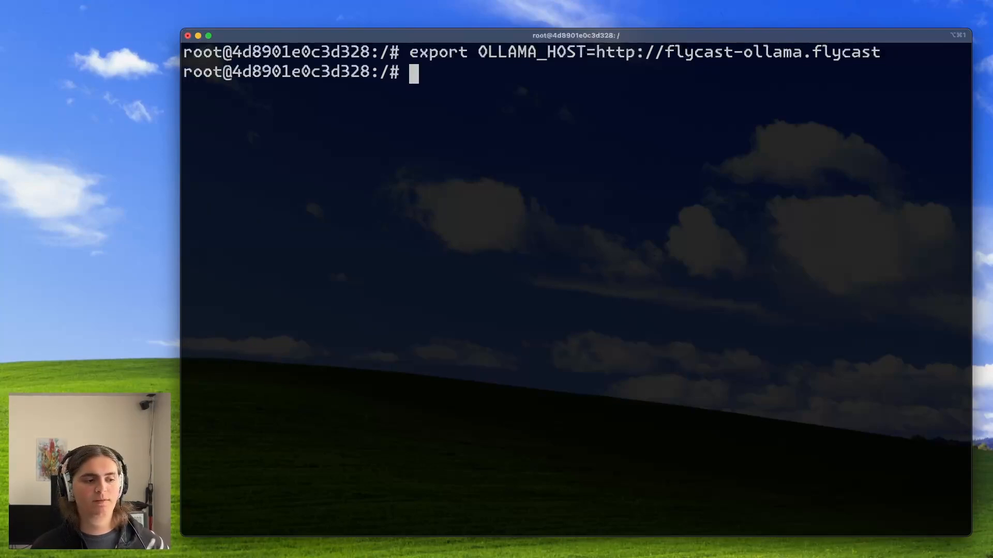
type("o")
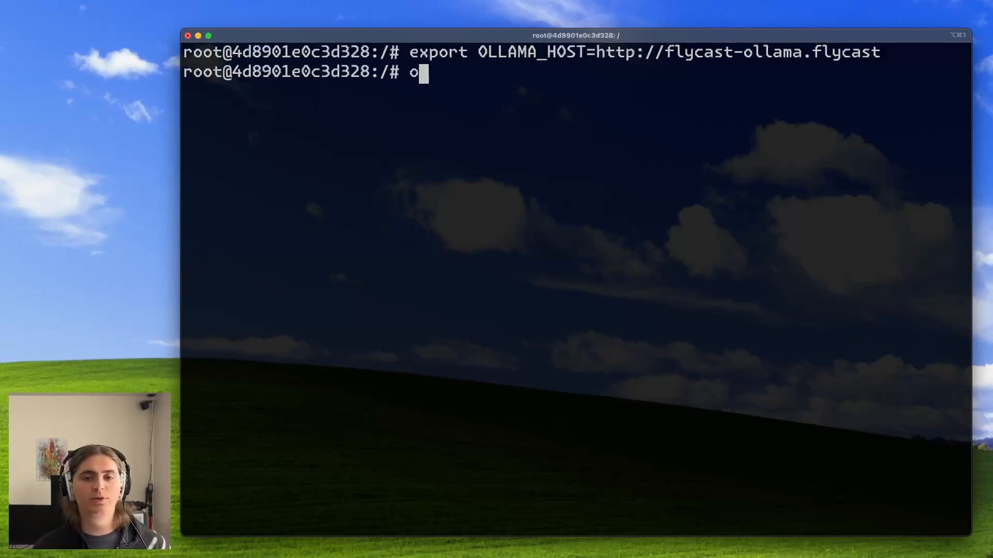
type("ollama run llama3")
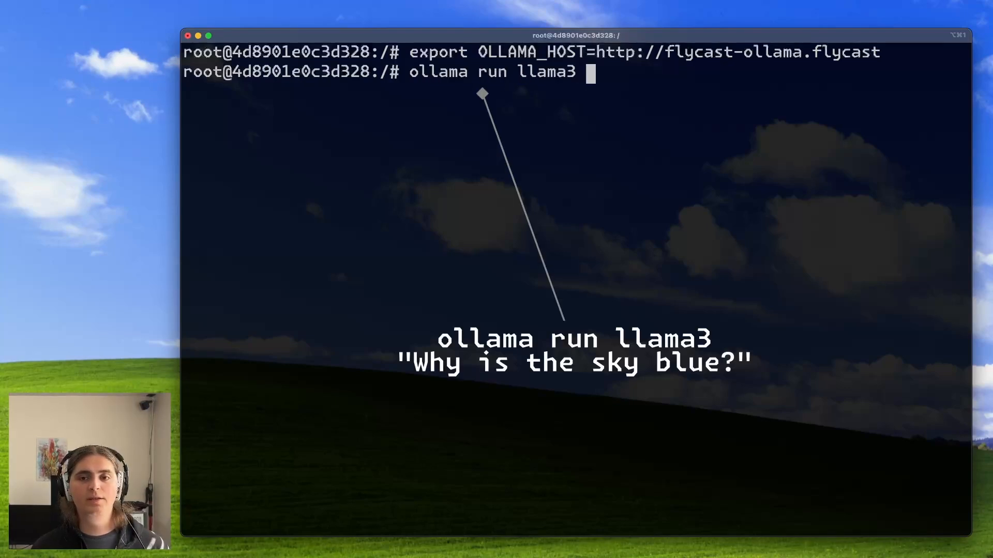
type("\"Why is the sku")
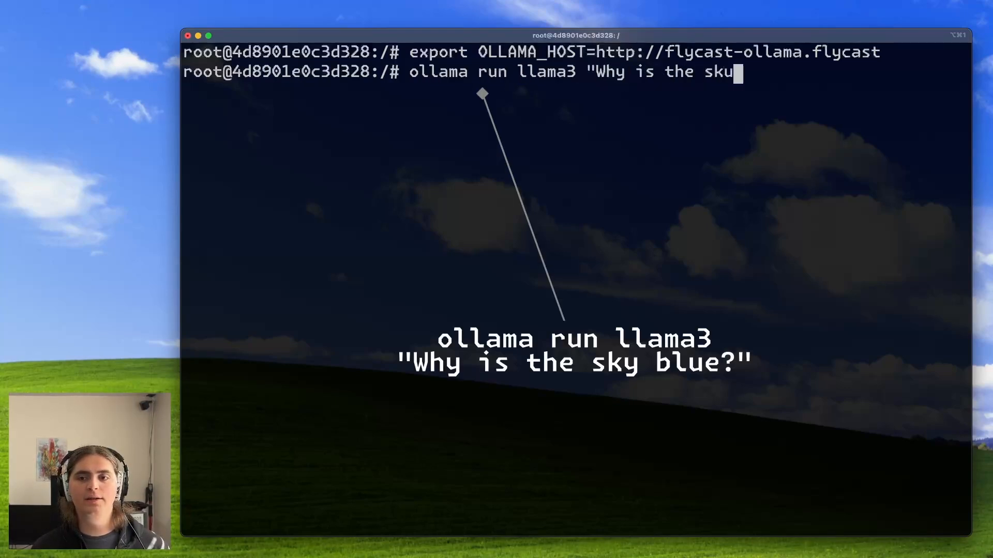